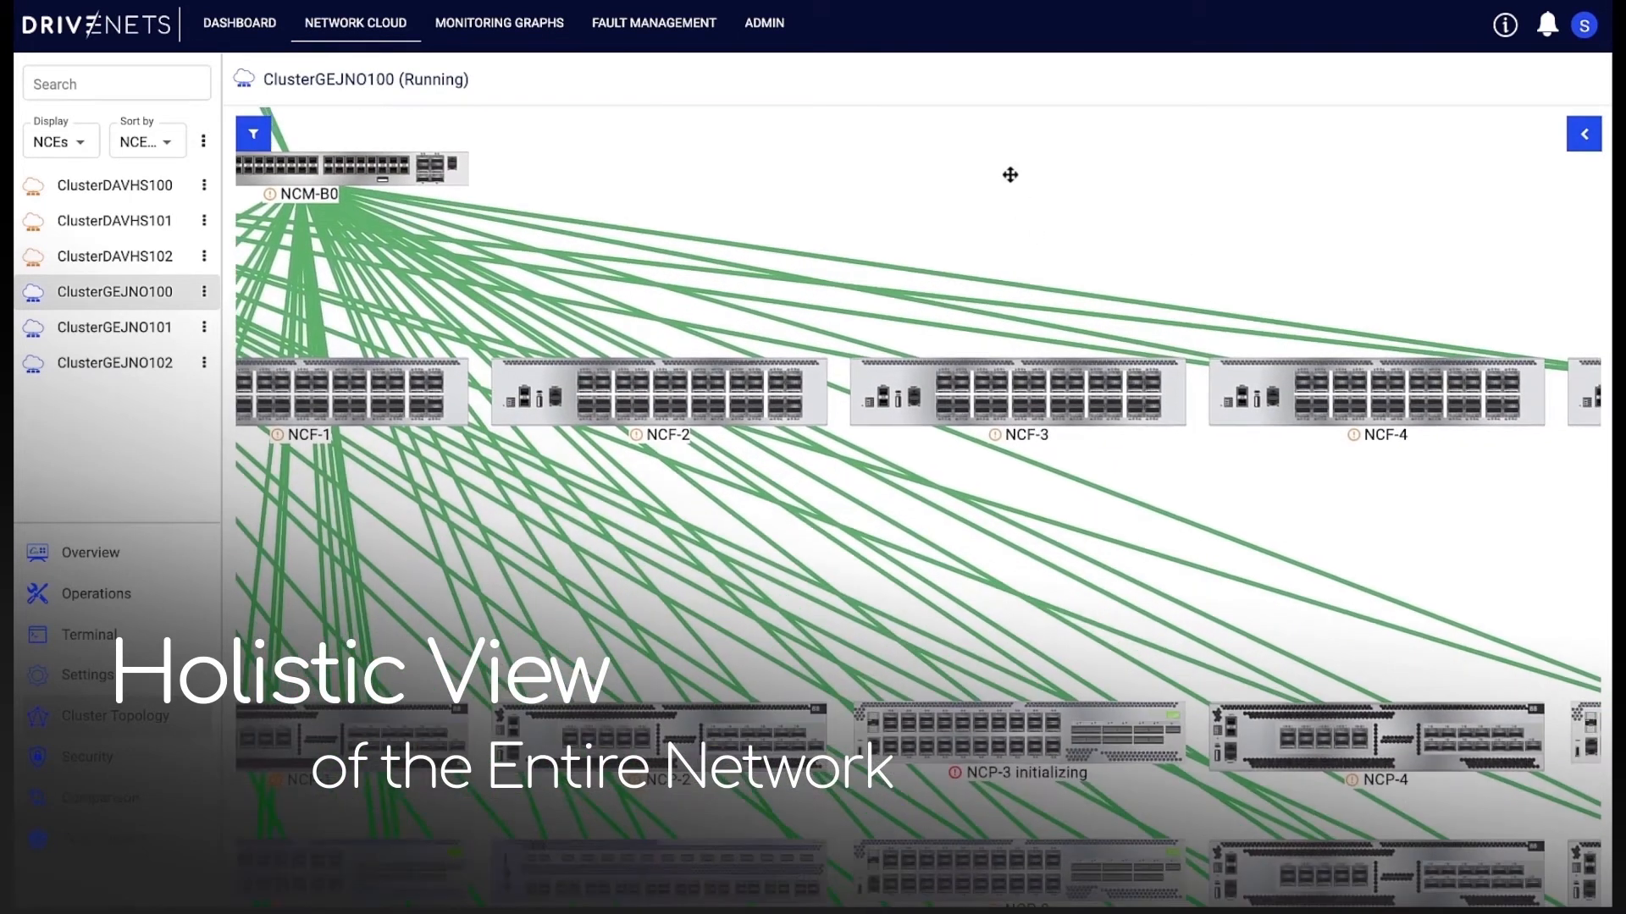
Enable the Firmware/ONIE and Host OS software layers from the topology filter, stacking them above NCC-0 and NCC-1
{"action": "left_click", "coordinate": [252, 135]}
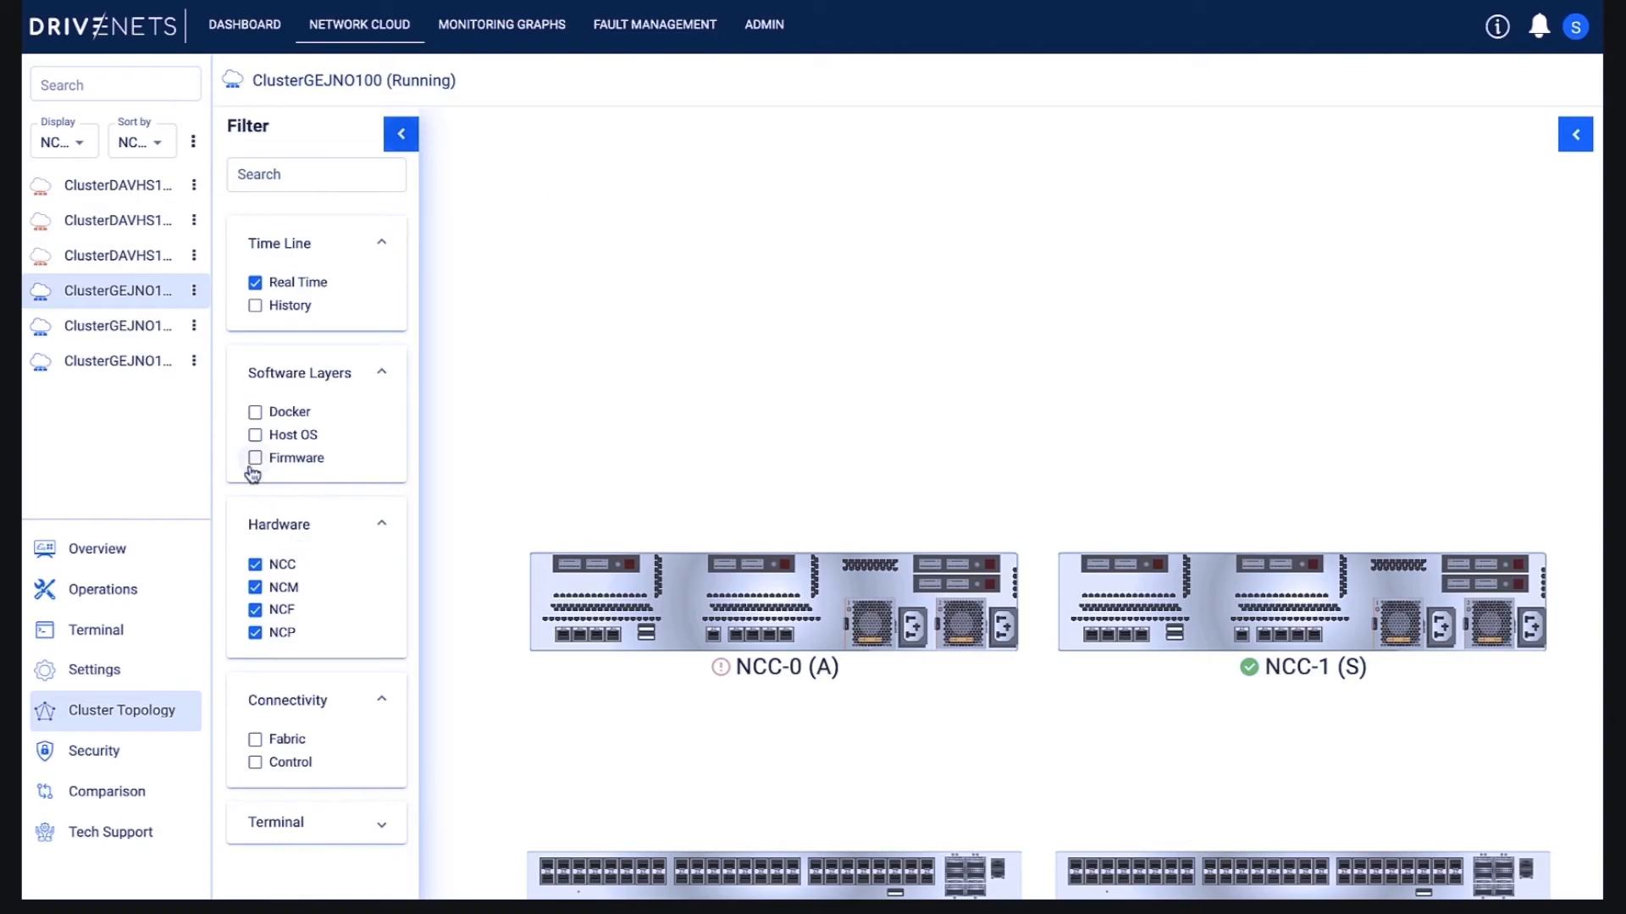
{"action": "left_click", "coordinate": [256, 457]}
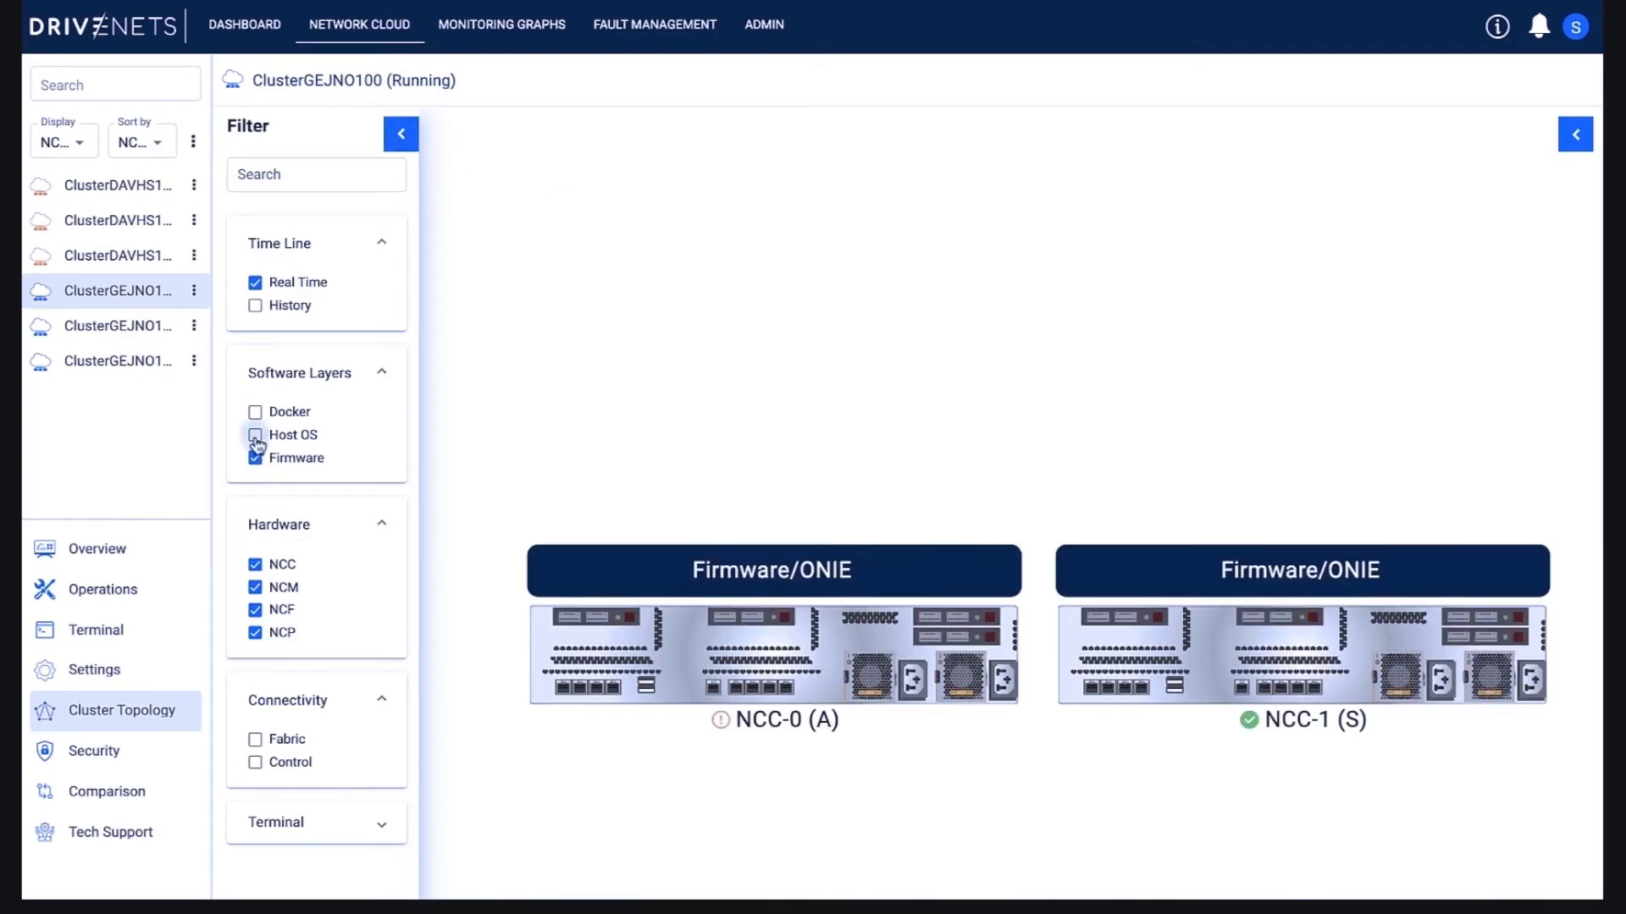
{"action": "left_click", "coordinate": [255, 435]}
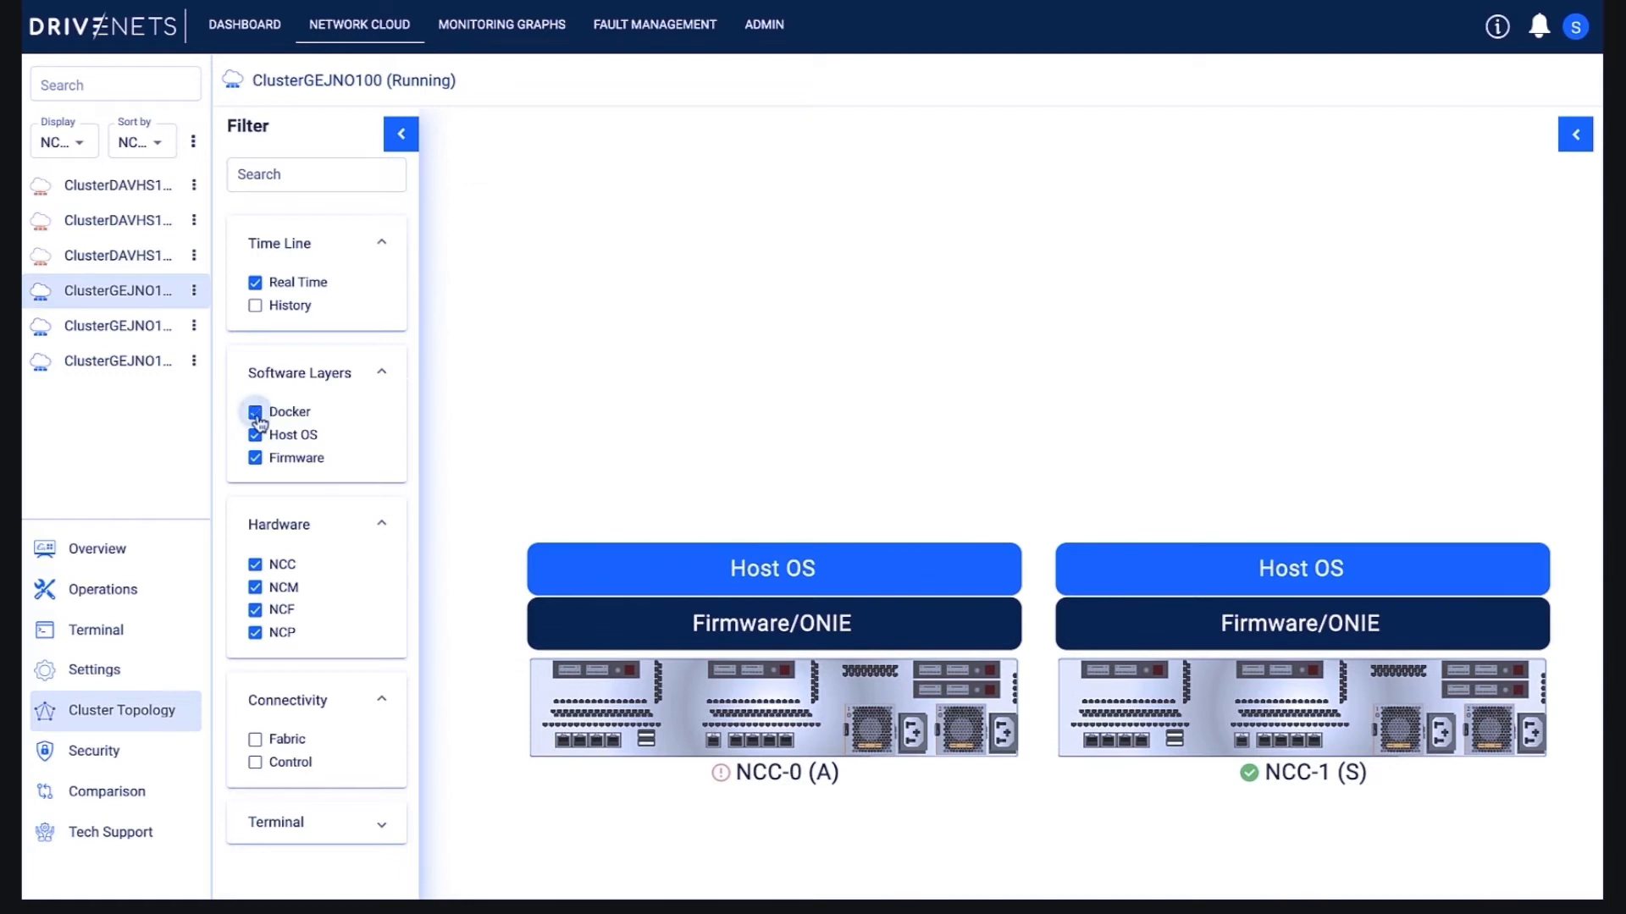